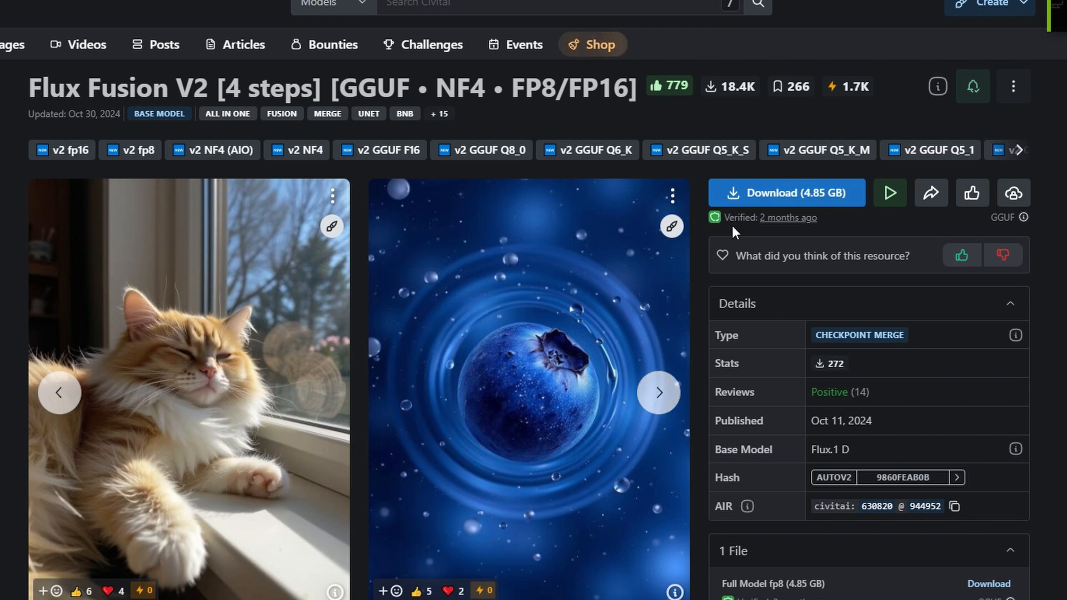
mouse_move(481, 205)
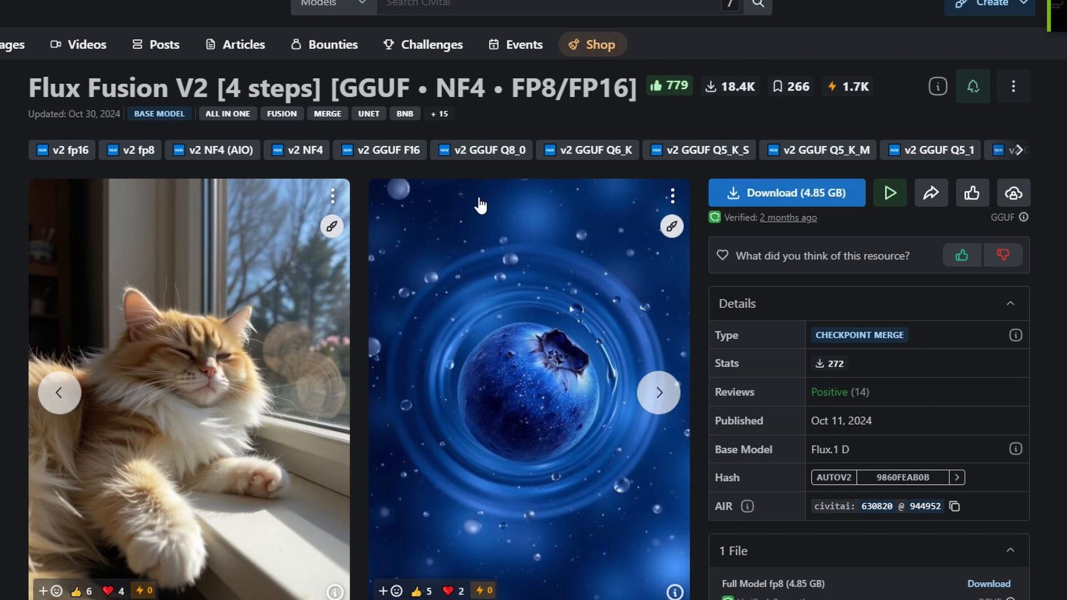
mouse_move(1022, 153)
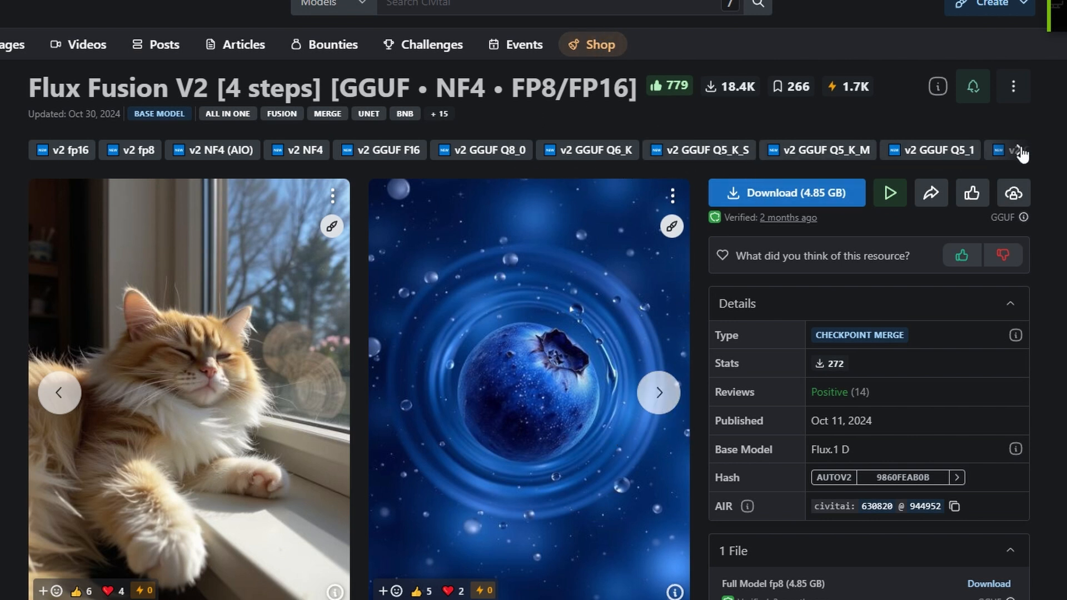
Switch the Flux Fusion V2 model page to the v2 GGUF Q4_K_S version
left_click(1018, 150)
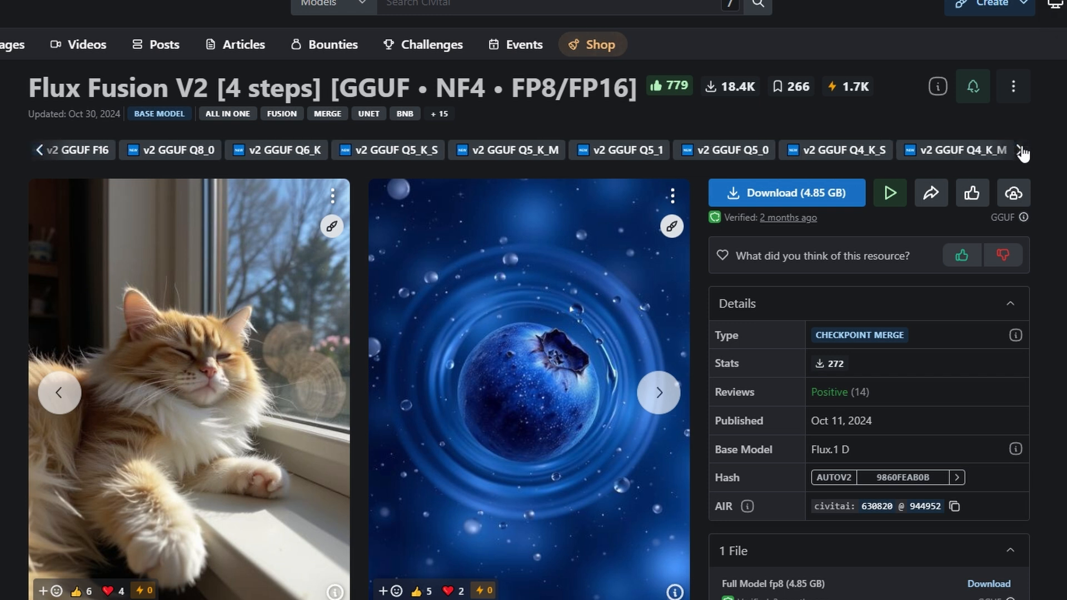
left_click(835, 150)
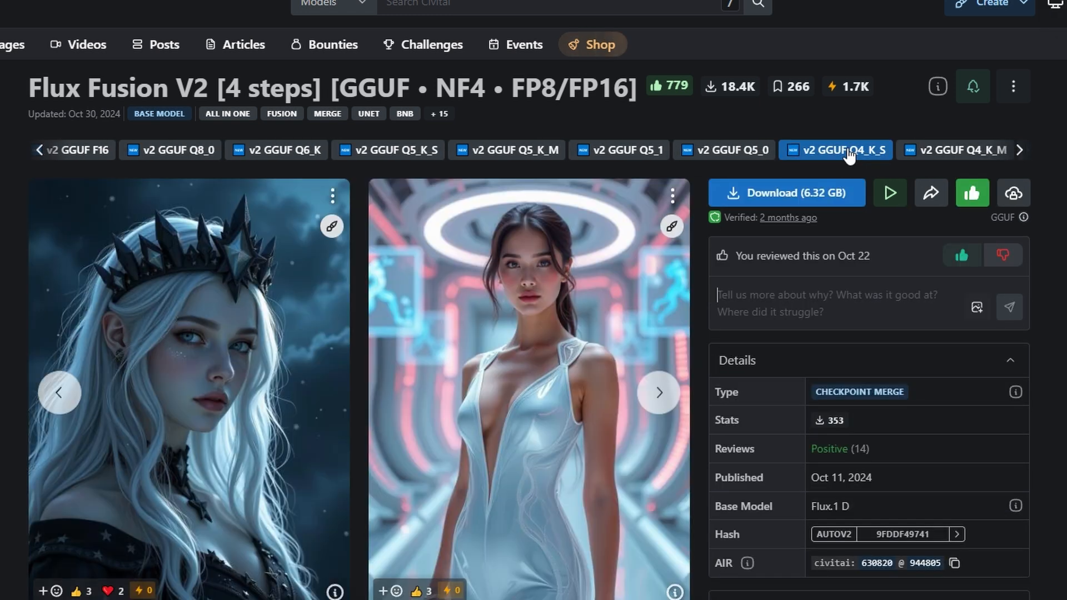
scroll("down", 3)
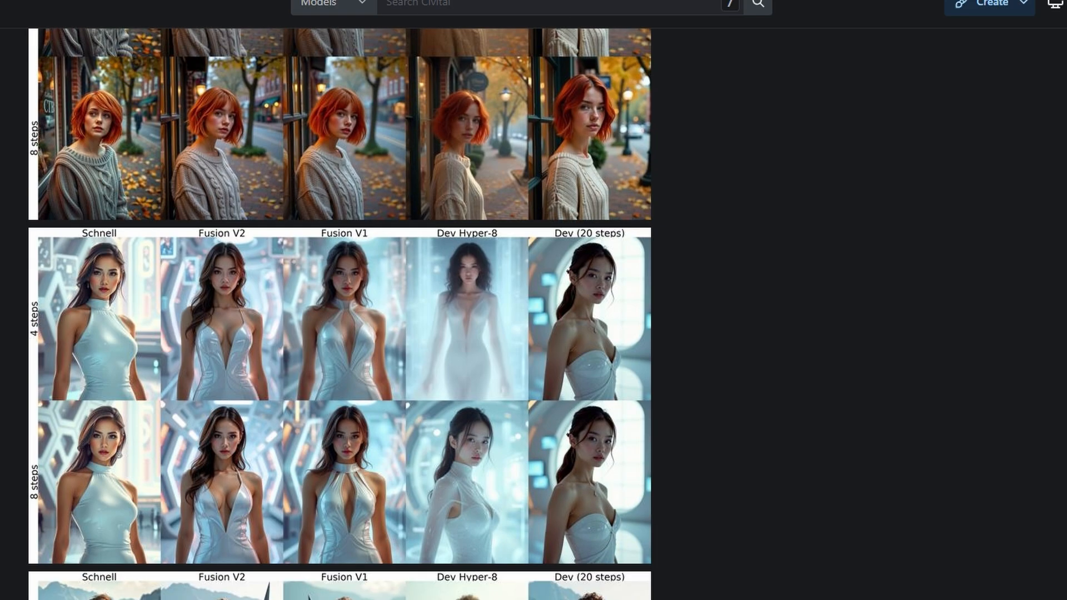
scroll("down", 3)
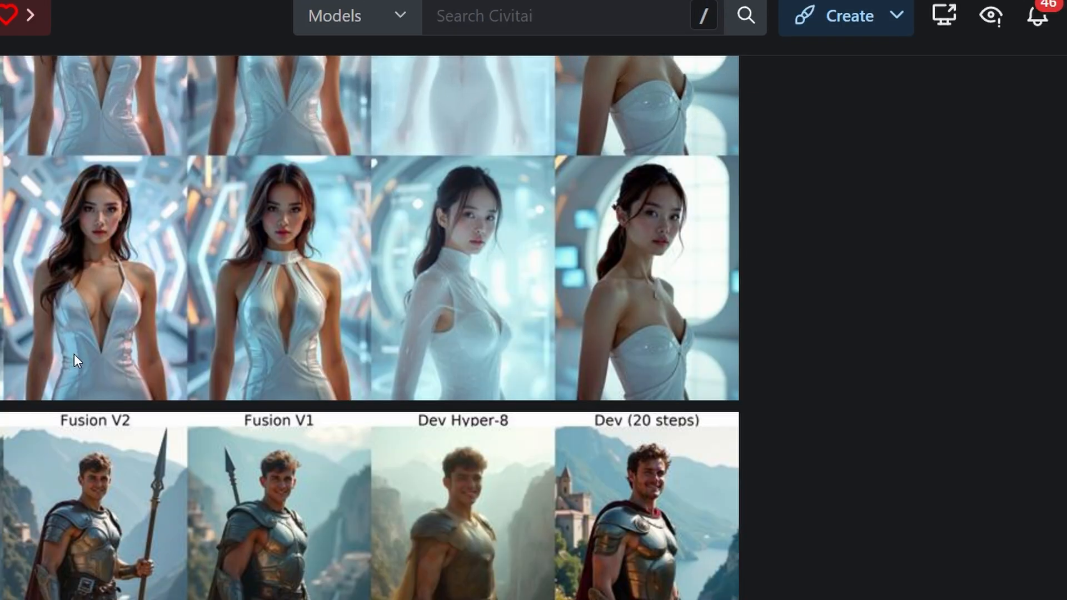
scroll("down", 3)
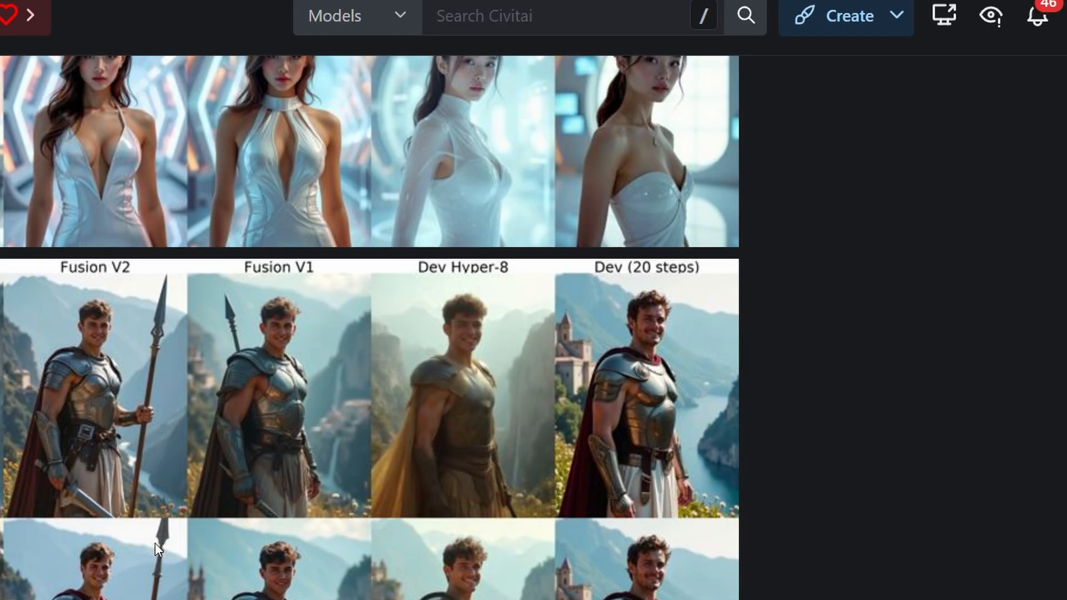
scroll("down", 3)
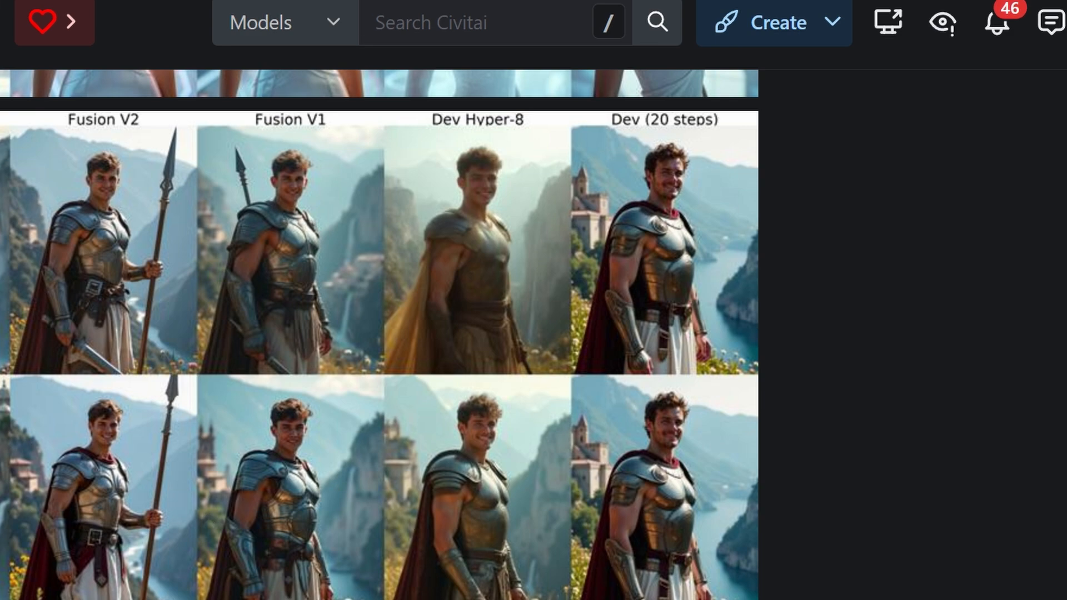
mouse_move(60, 131)
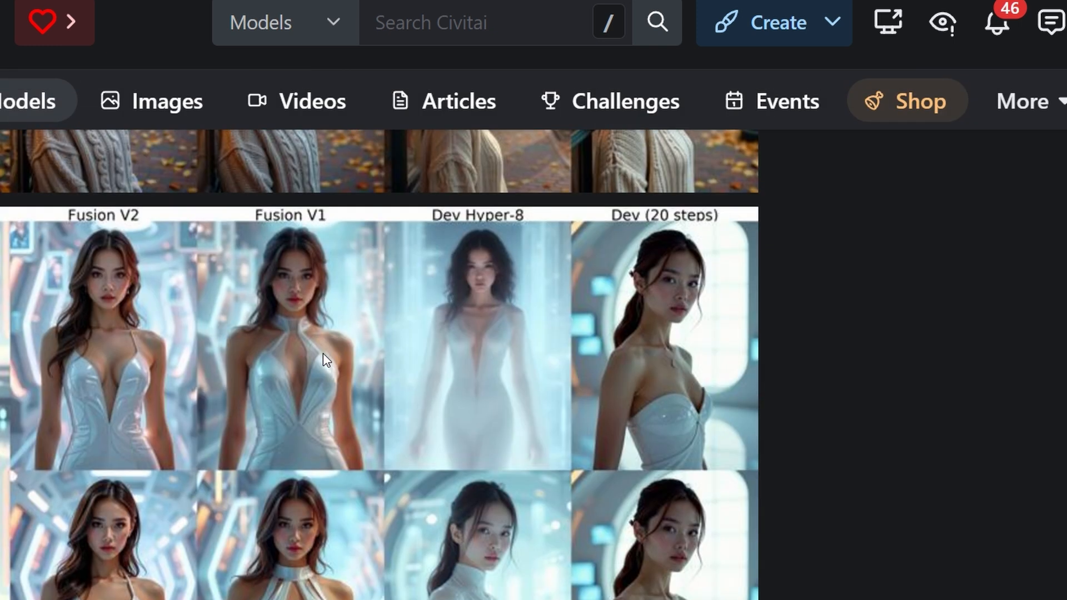
mouse_move(353, 382)
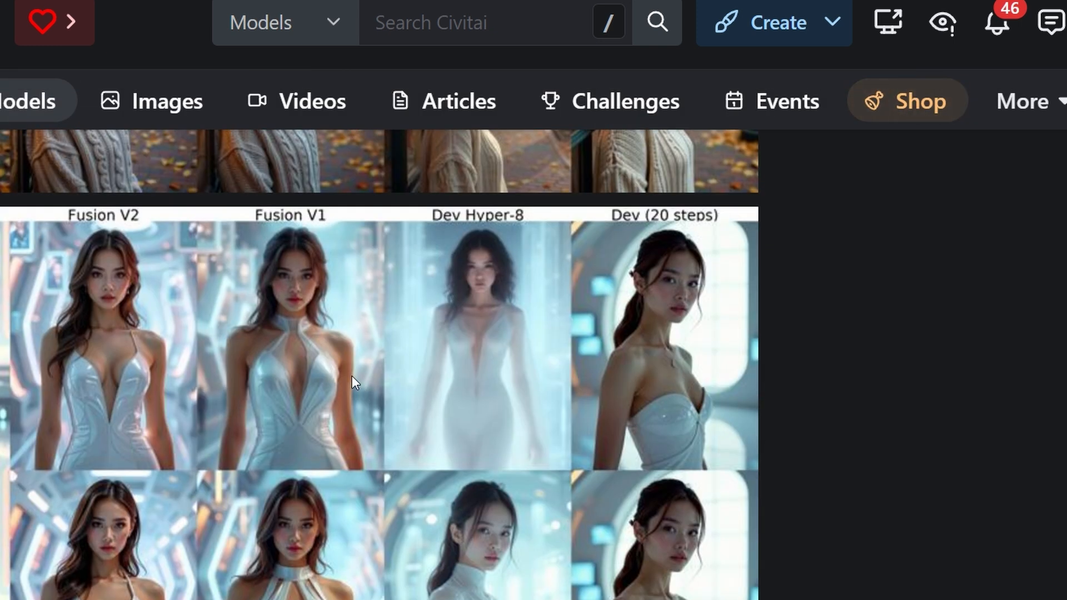
mouse_move(55, 220)
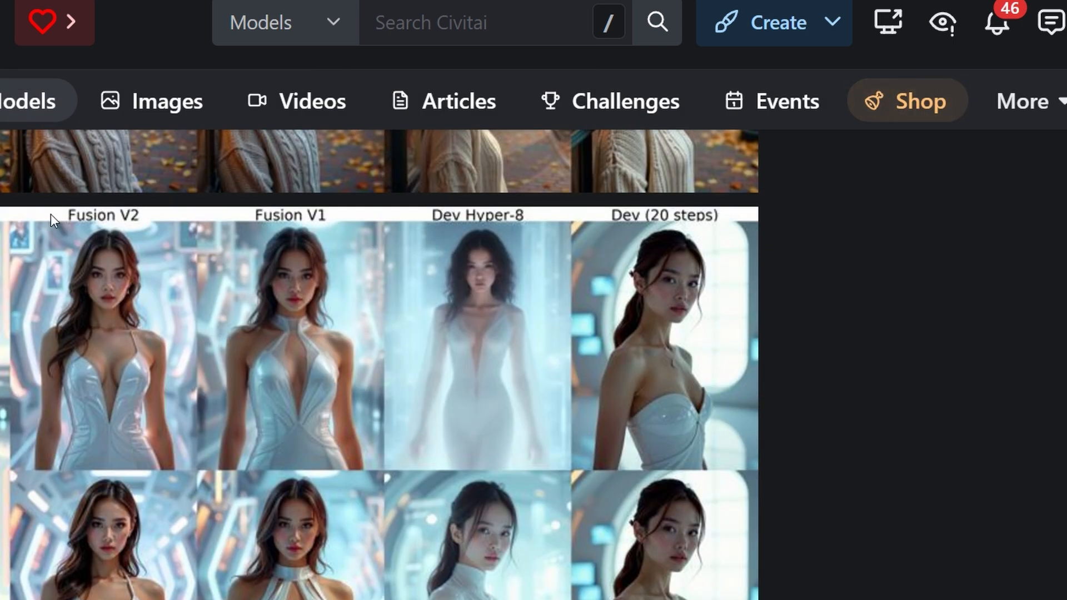
mouse_move(106, 298)
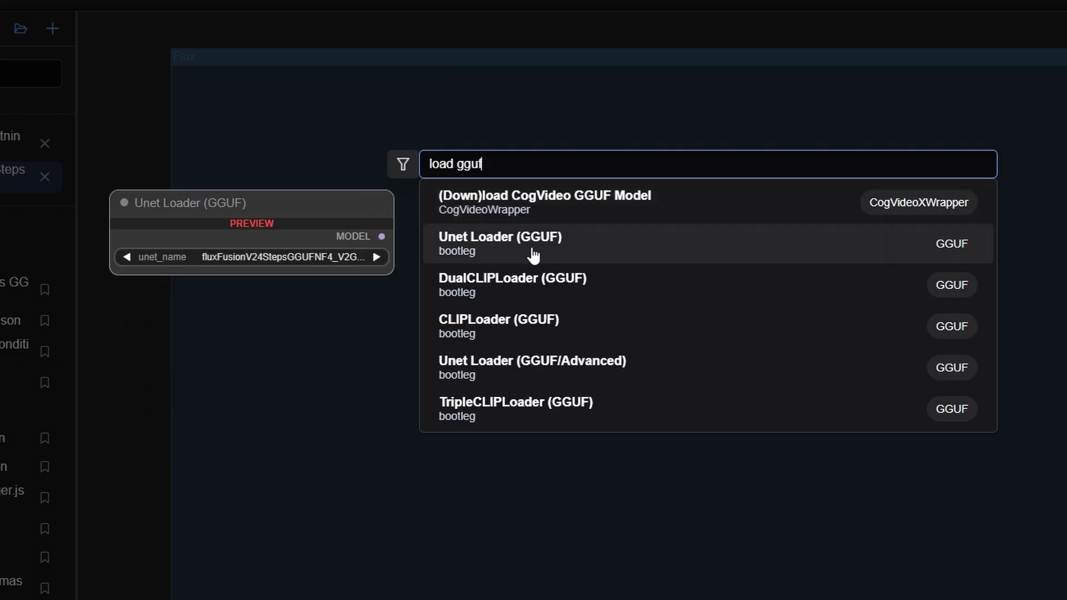
Add a Unet Loader (GGUF) node and position the KSampler beside it
left_click(499, 244)
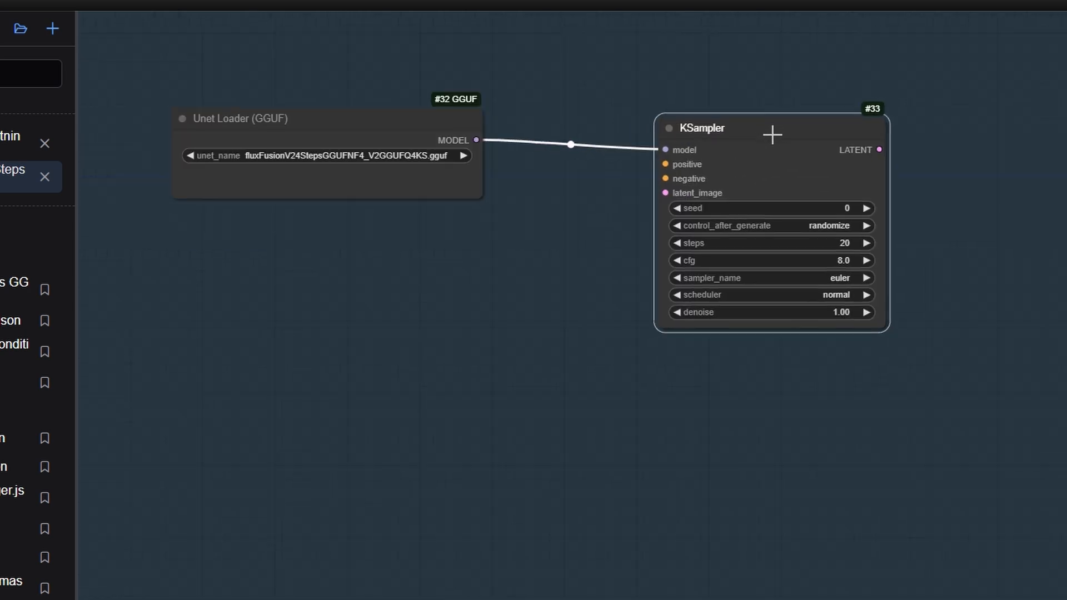
left_click_drag(707, 127, 713, 121)
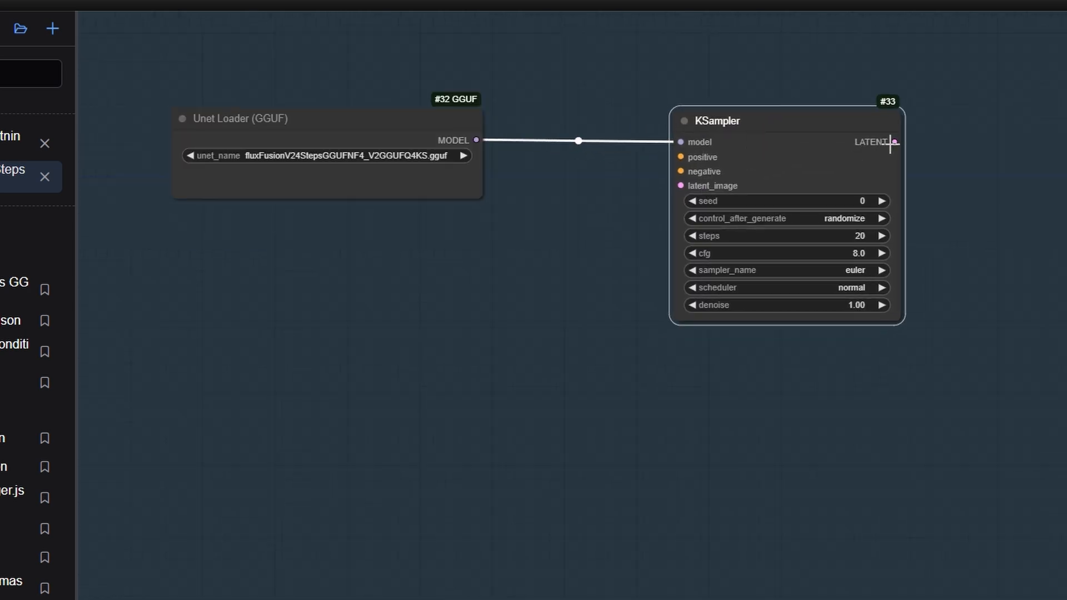
Add VAE Decode from the sampler's latent output and a Load VAE using ae.safetensors
left_click(895, 141)
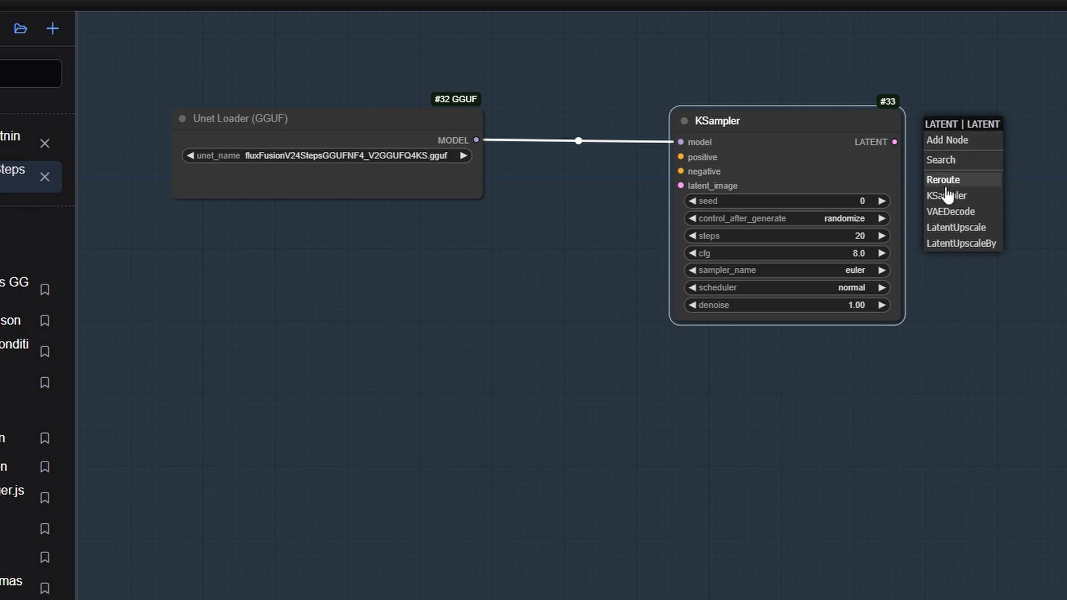
left_click(950, 211)
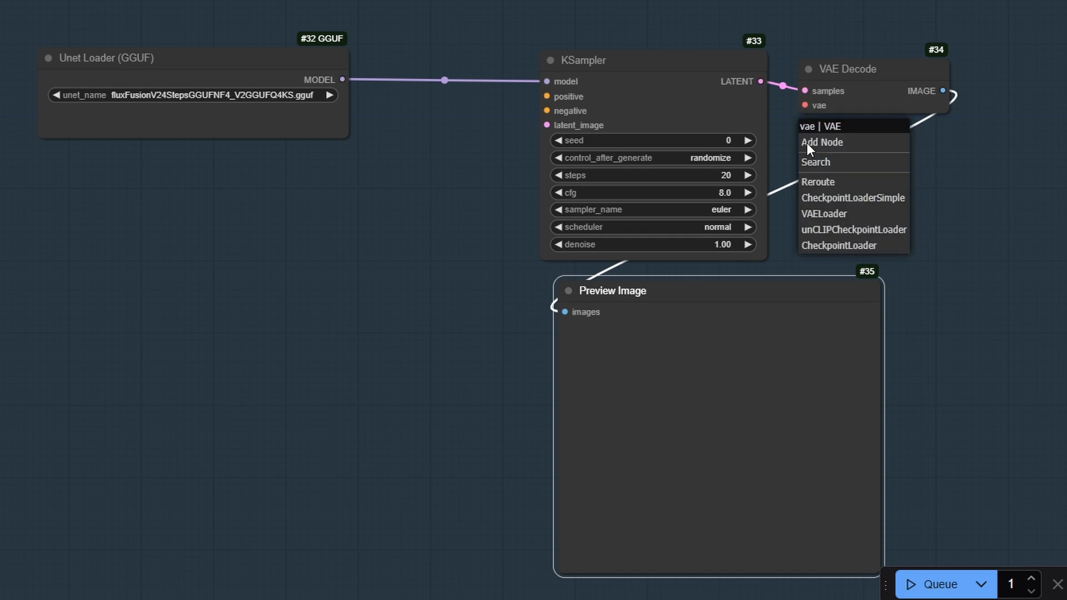
left_click(824, 213)
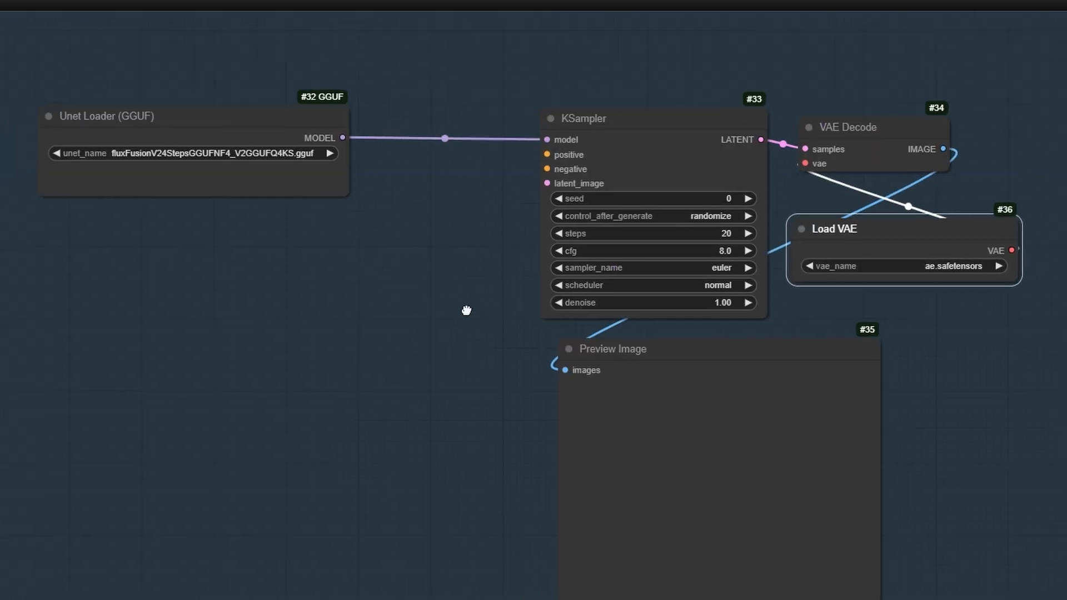
Add a CLIP Text Encode prompt and a flux DualCLIPLoader (GGUF) with its first text encoder chosen
left_click(546, 152)
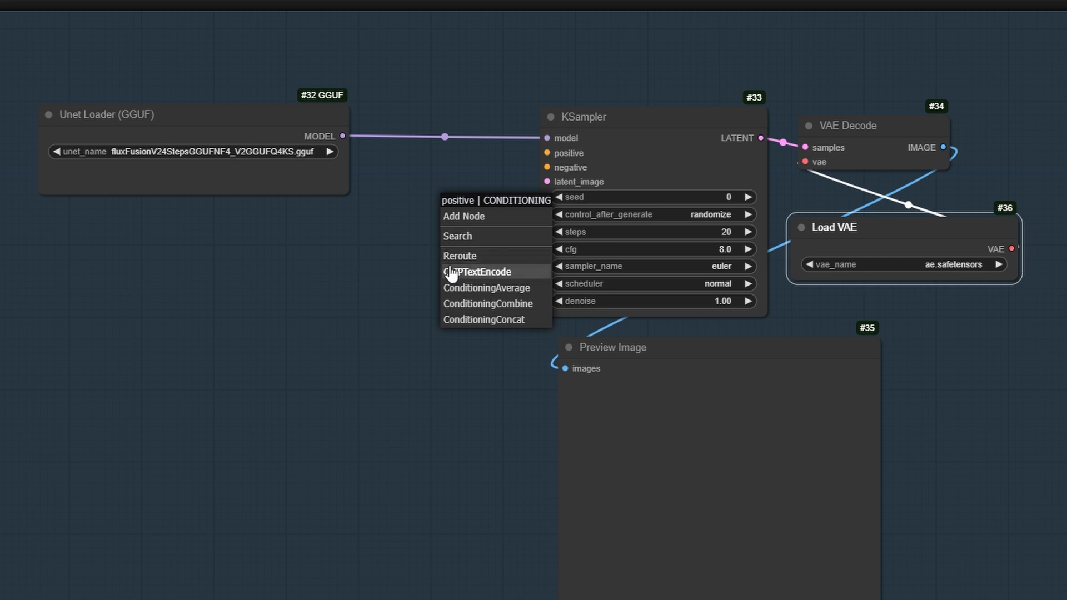
left_click(477, 271)
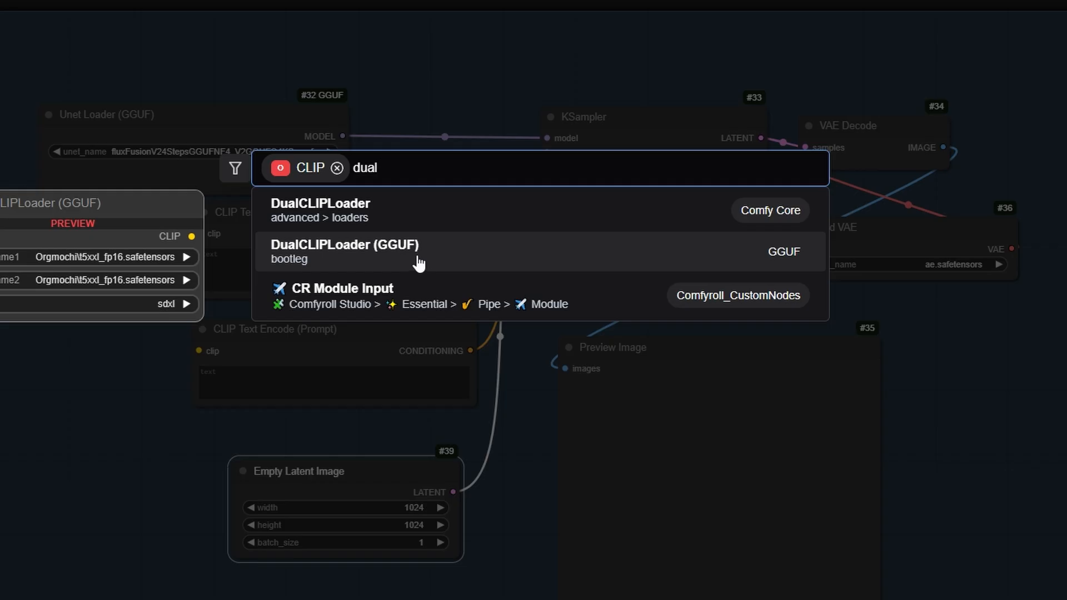
left_click(344, 251)
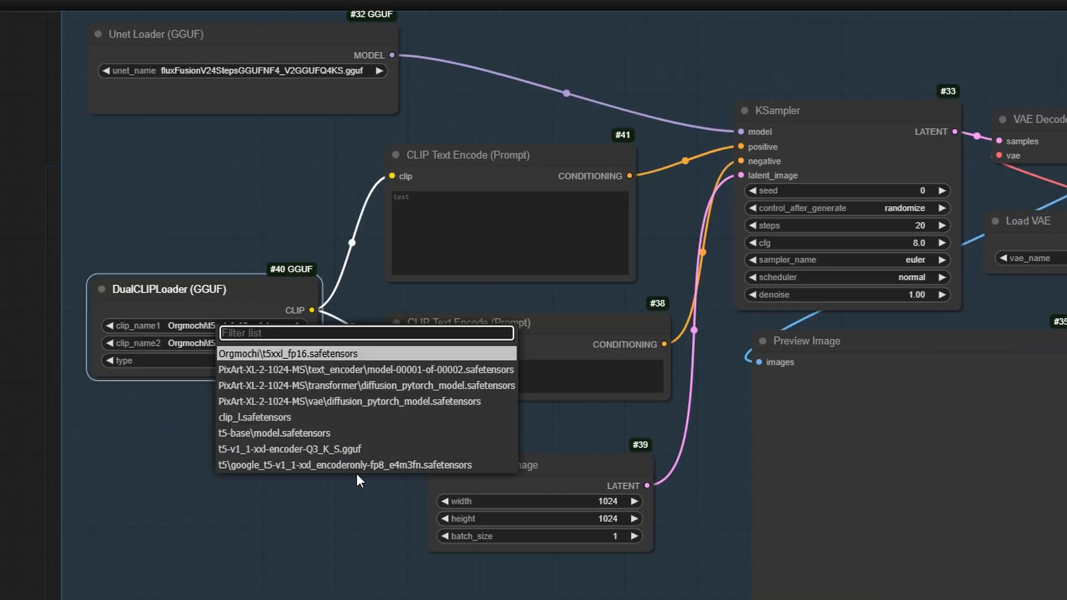
left_click(348, 465)
type("a cat")
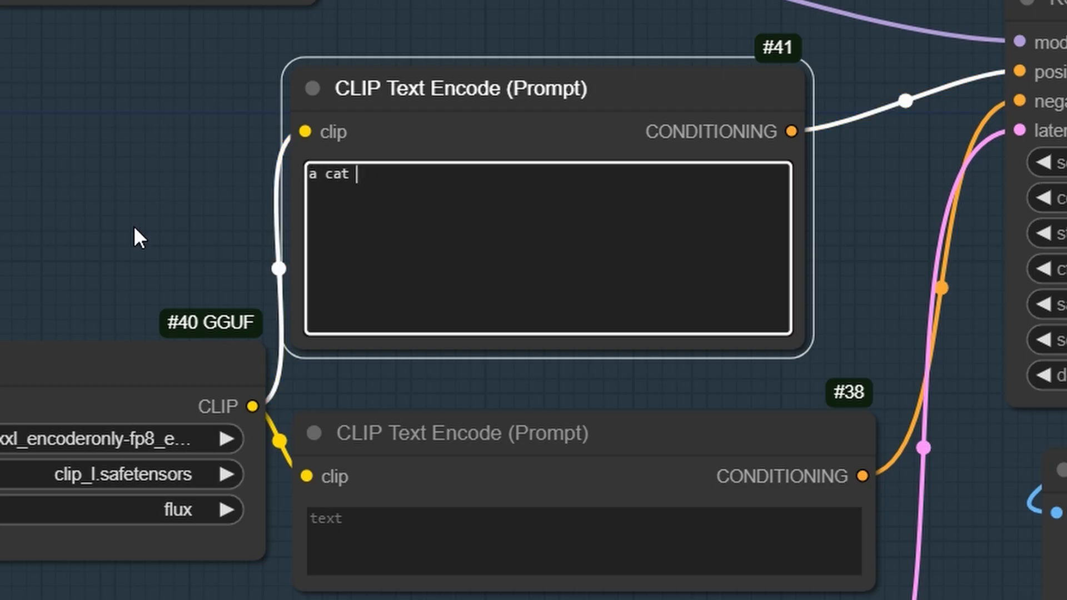
Write the prompts "a cat sitting in a park bench" and "low quality"
type("sitting in a park bench")
left_click(585, 541)
type("low")
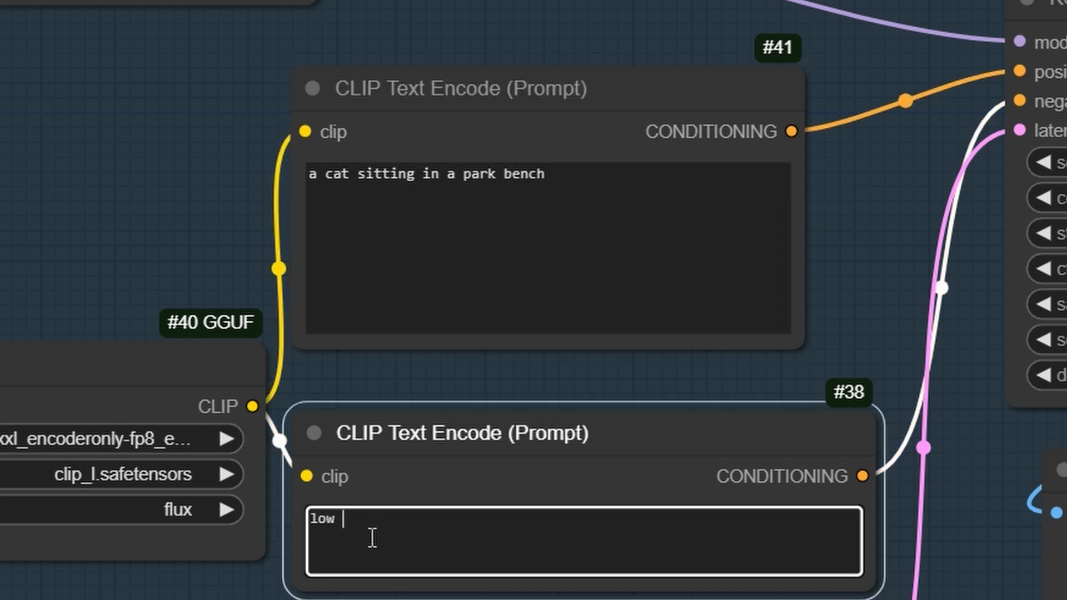
type("quality")
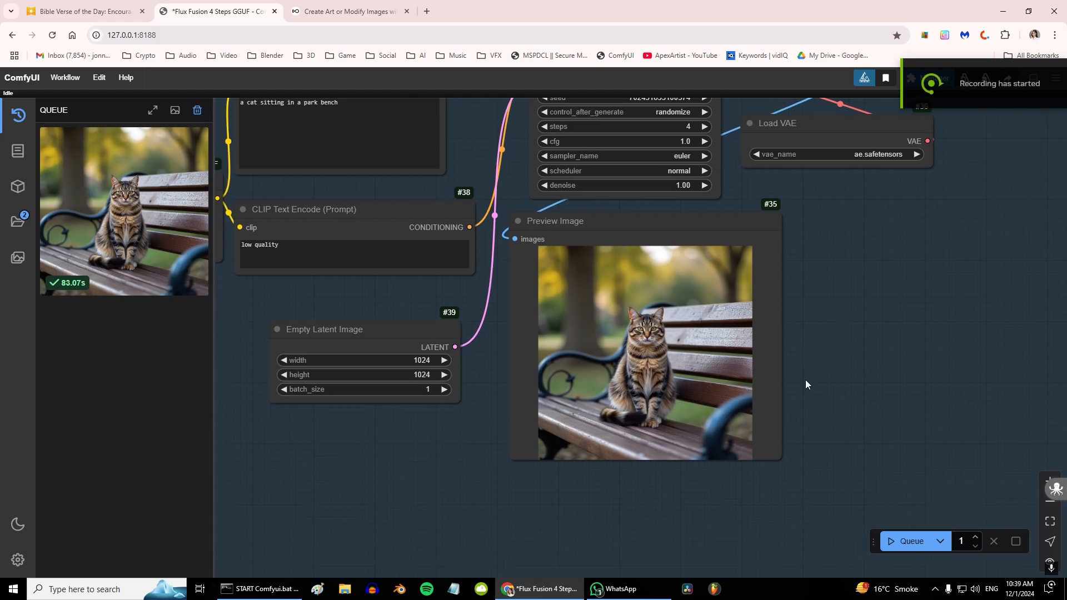
Zoom in on the Preview Image's tabby cat on a park bench, then back out
scroll("up", 3)
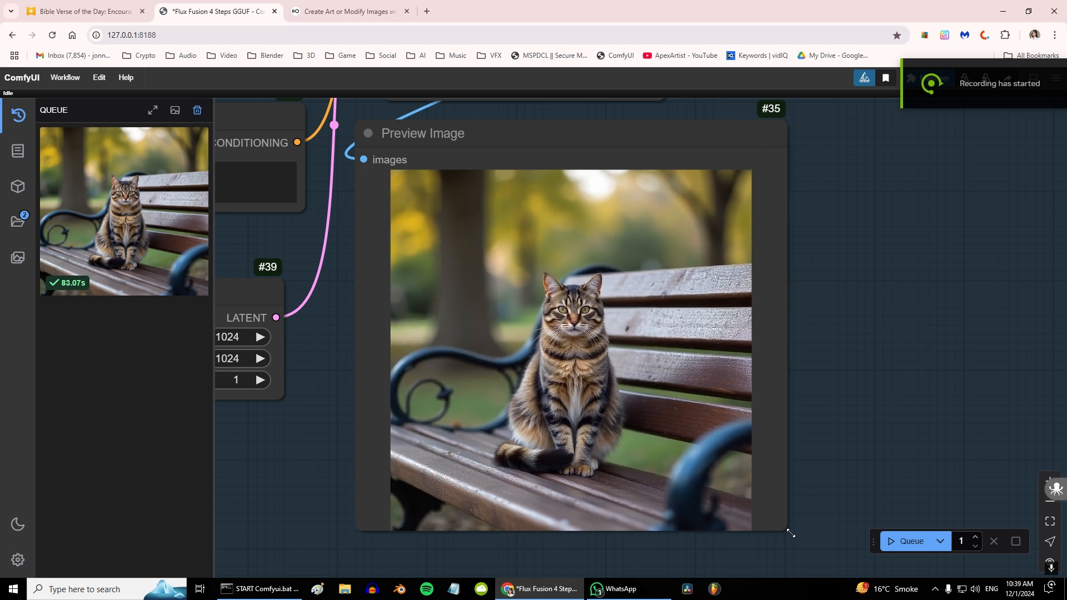
scroll("up", 3)
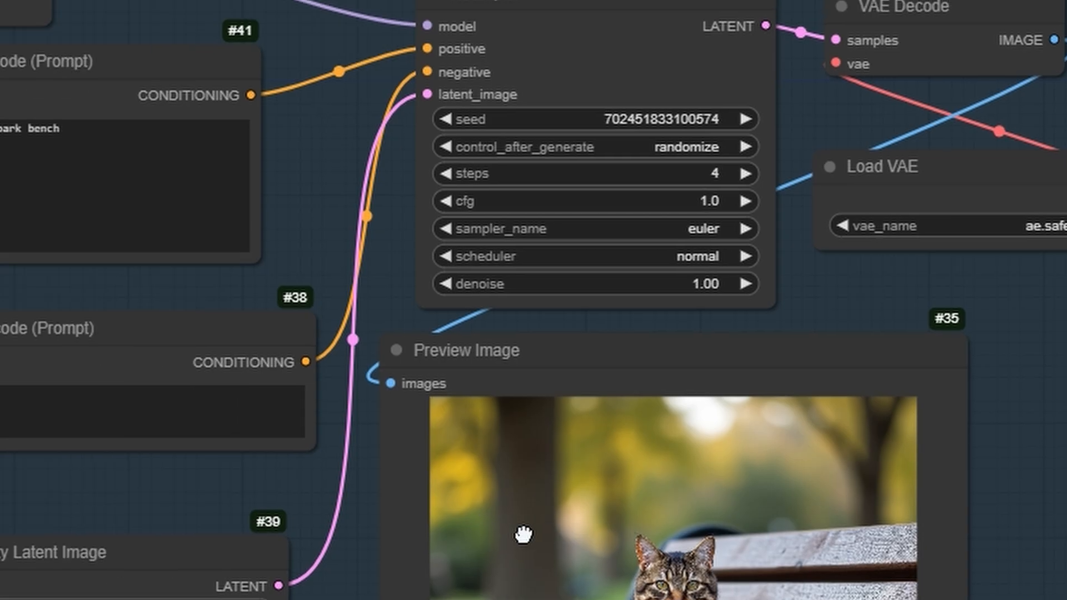
scroll("down", 3)
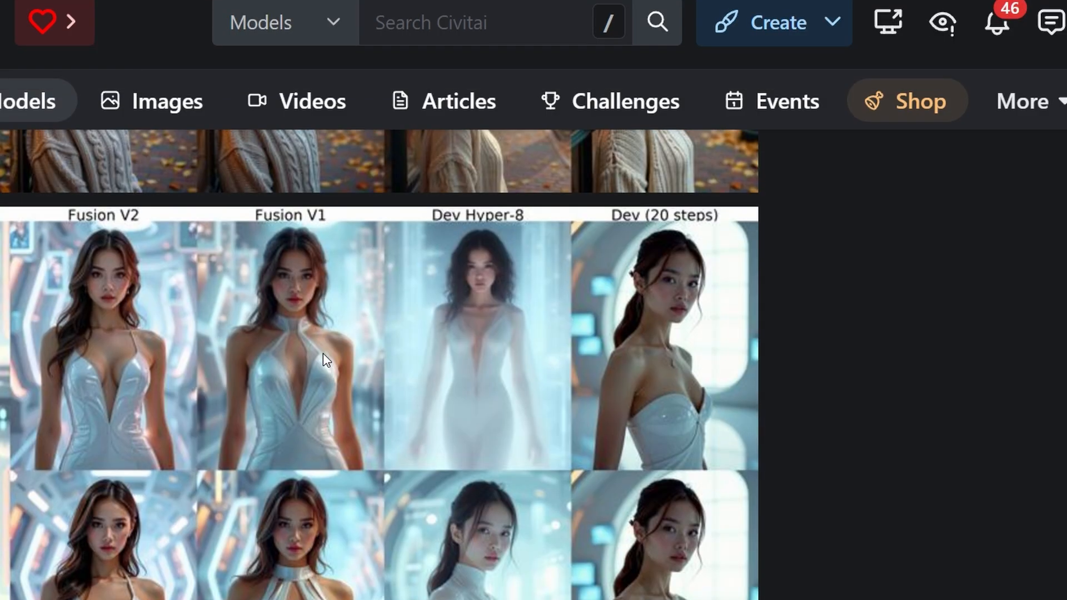
mouse_move(352, 381)
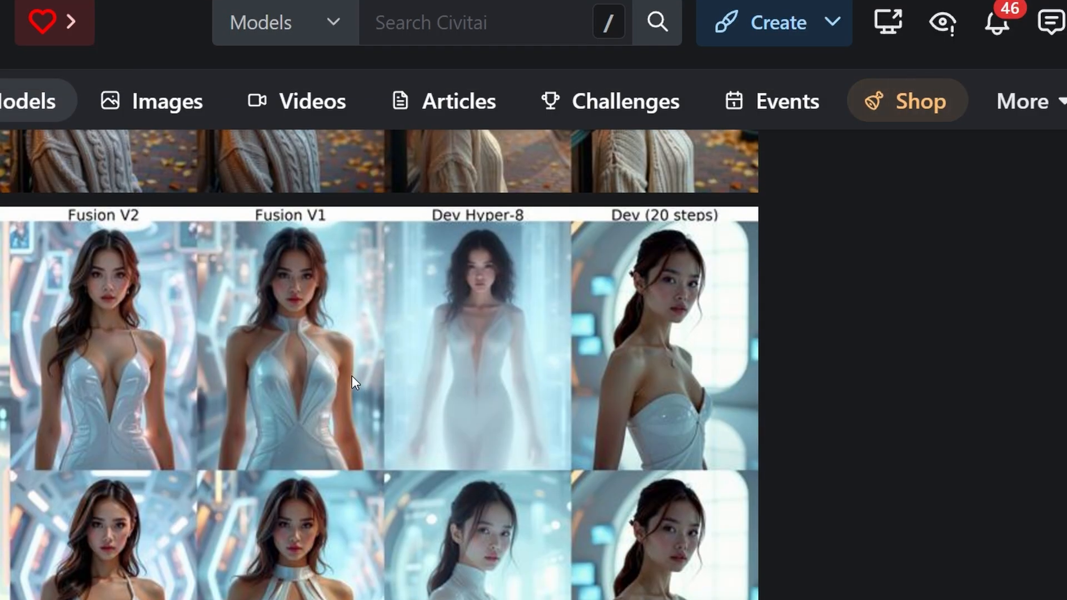
mouse_move(122, 208)
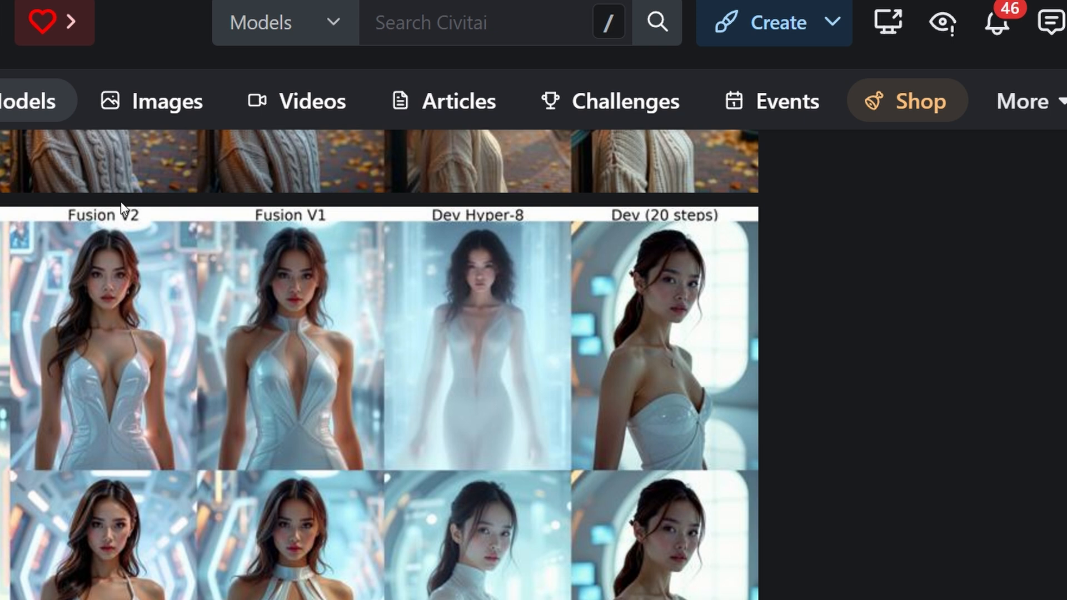